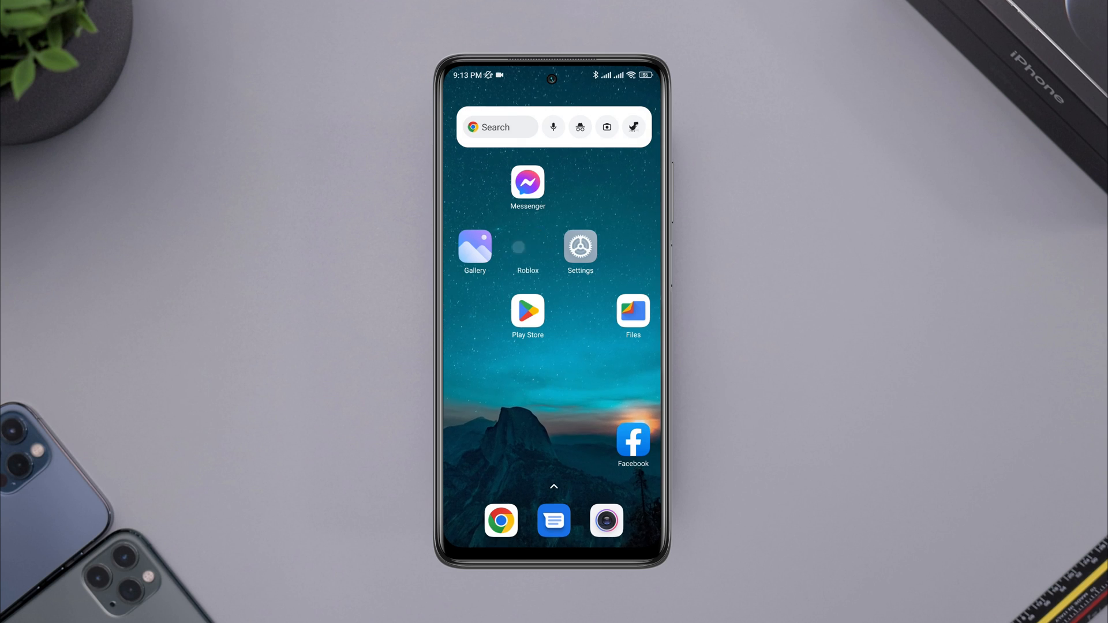
Launch Roblox, open the Anime Fighters Simulator game details, then return to the home screen
click(527, 248)
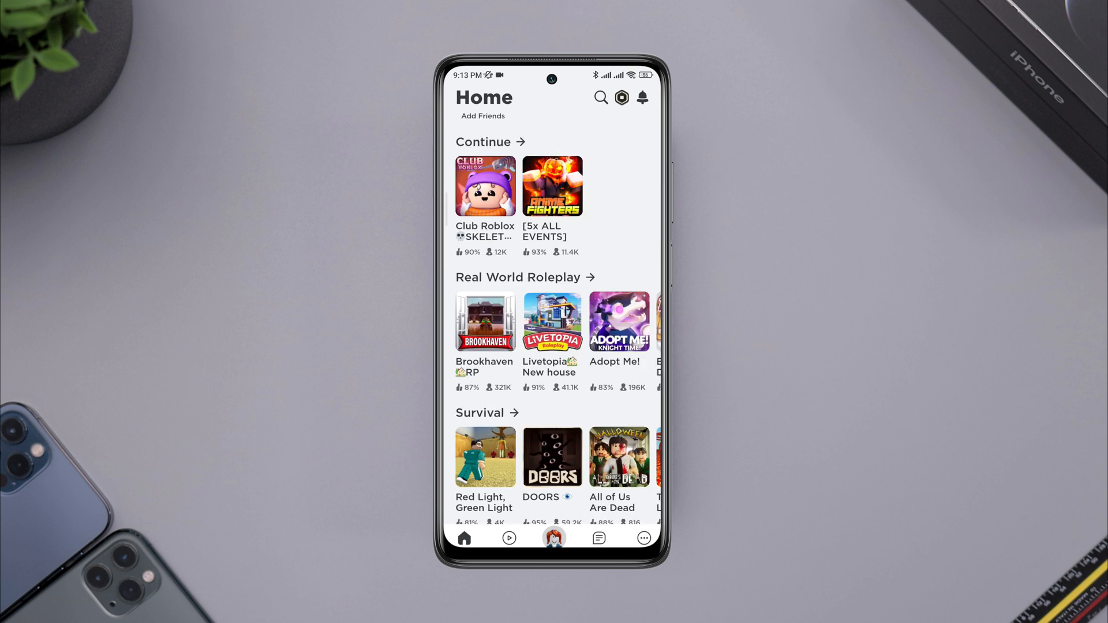
scroll(down, 3)
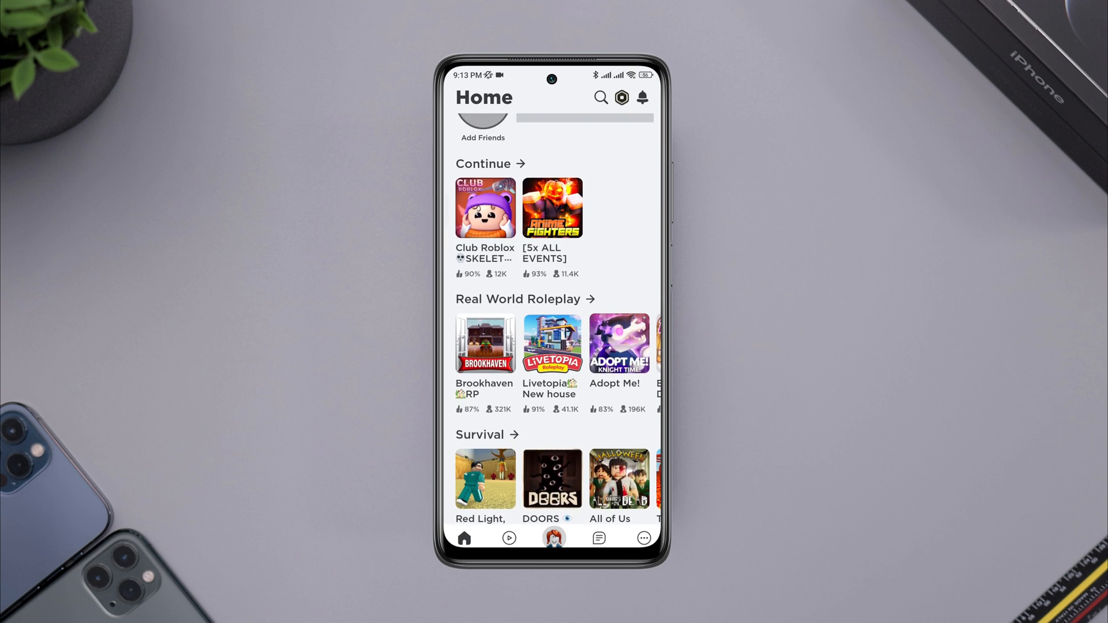
scroll(down, 3)
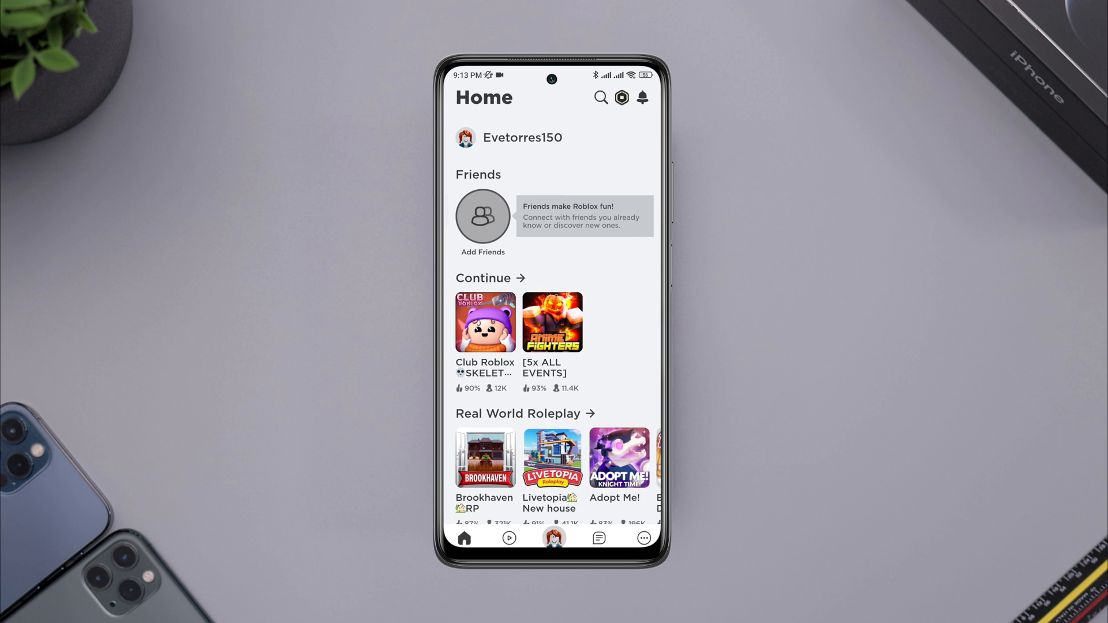
click(552, 322)
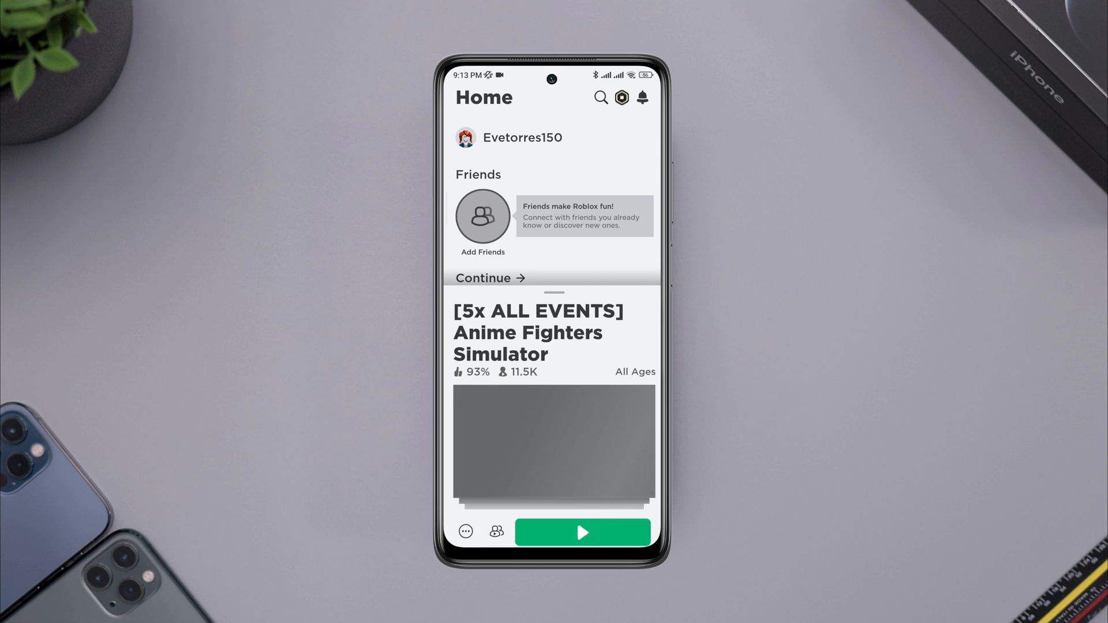
key(home)
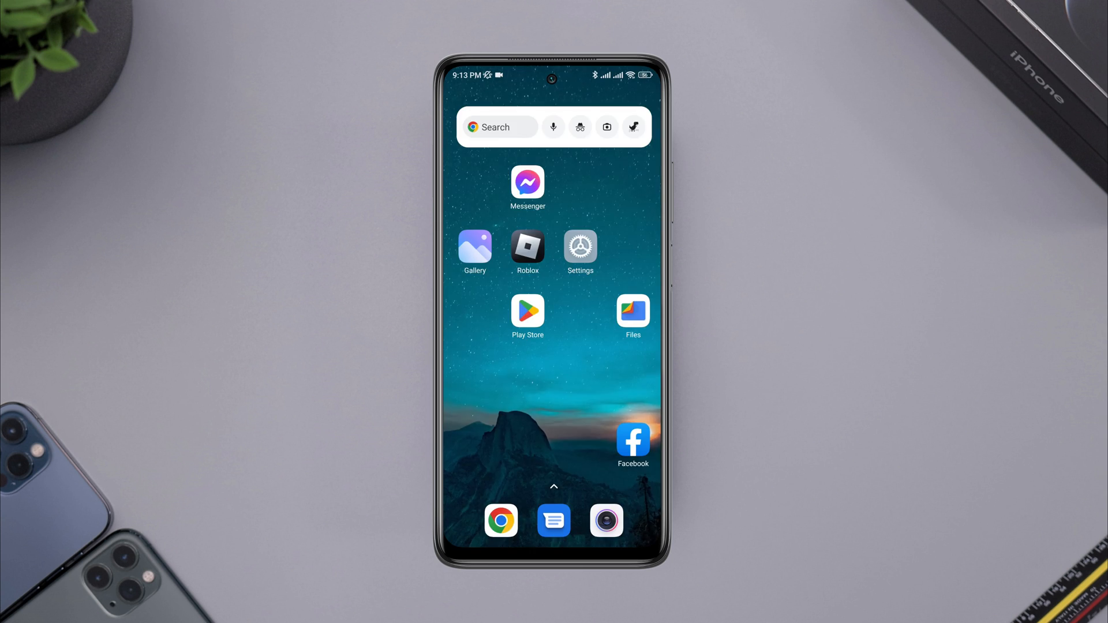
Reopen Roblox and try joining Club Roblox SKELETON PETS from its game page
click(527, 247)
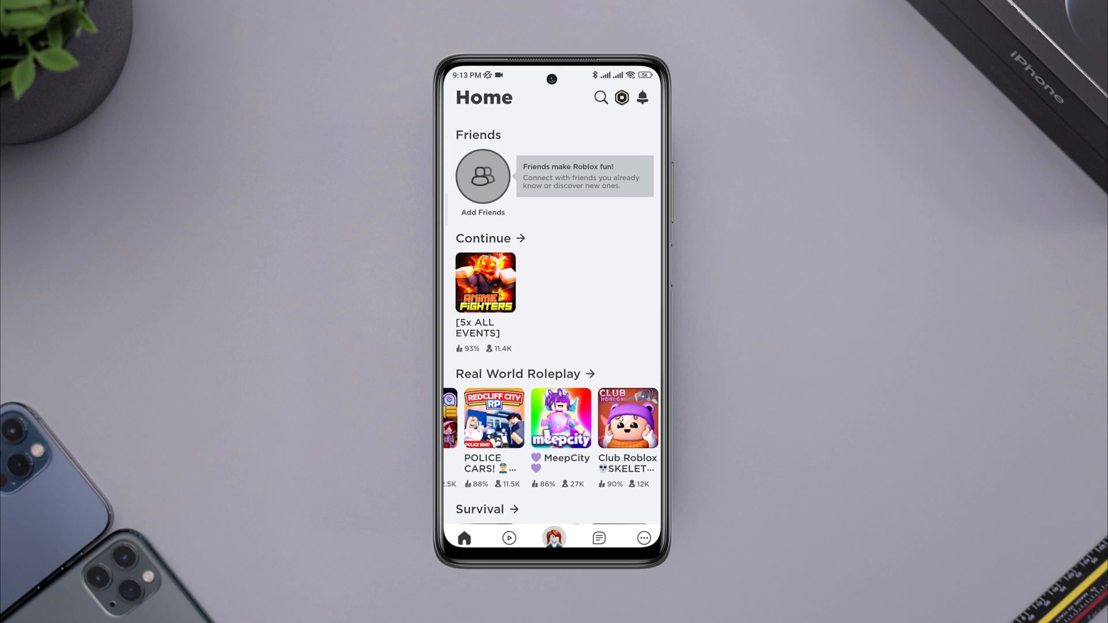
scroll(down, 3)
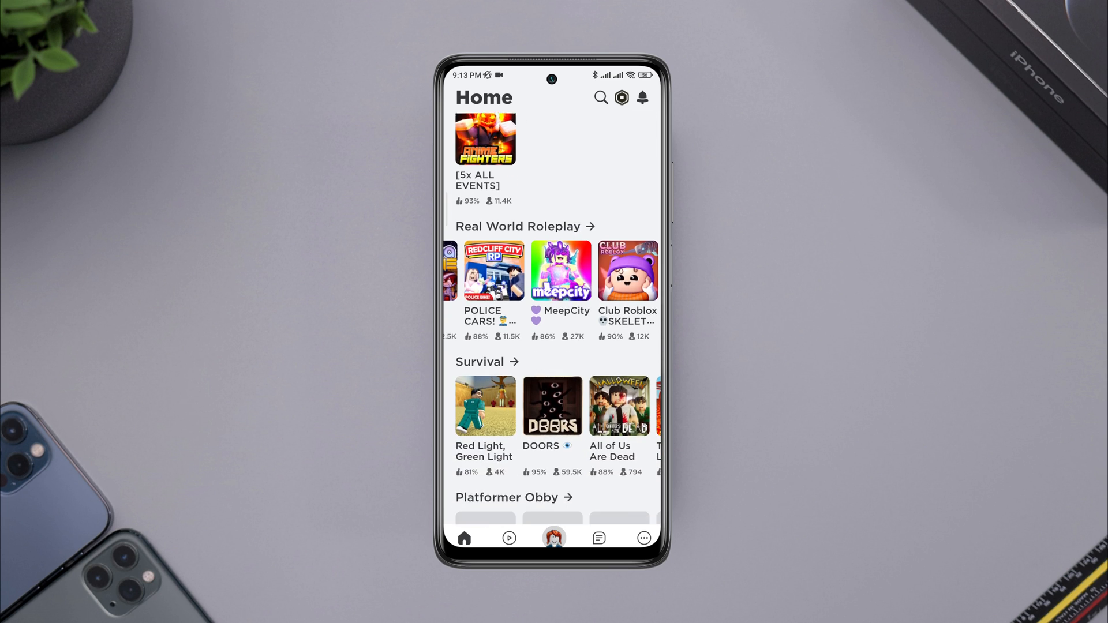
scroll(down, 3)
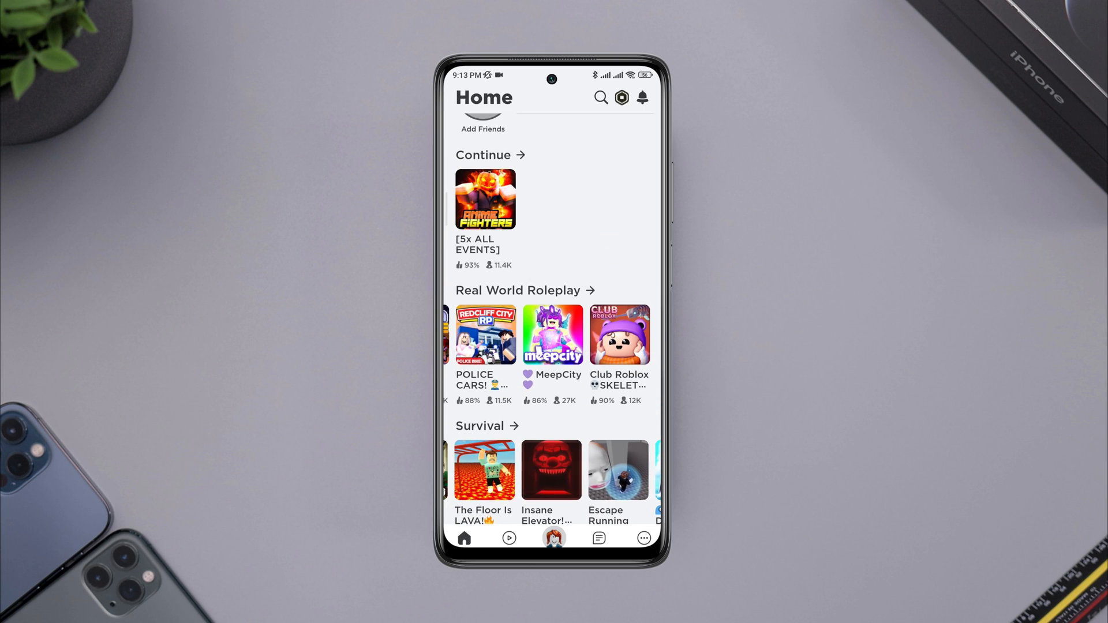
click(618, 334)
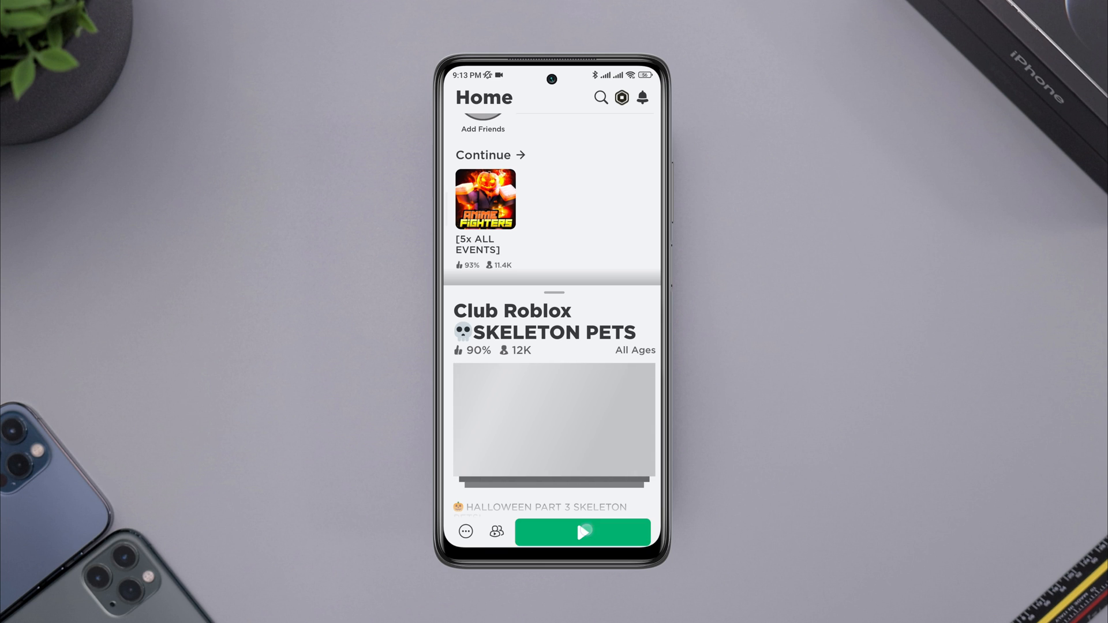
click(583, 532)
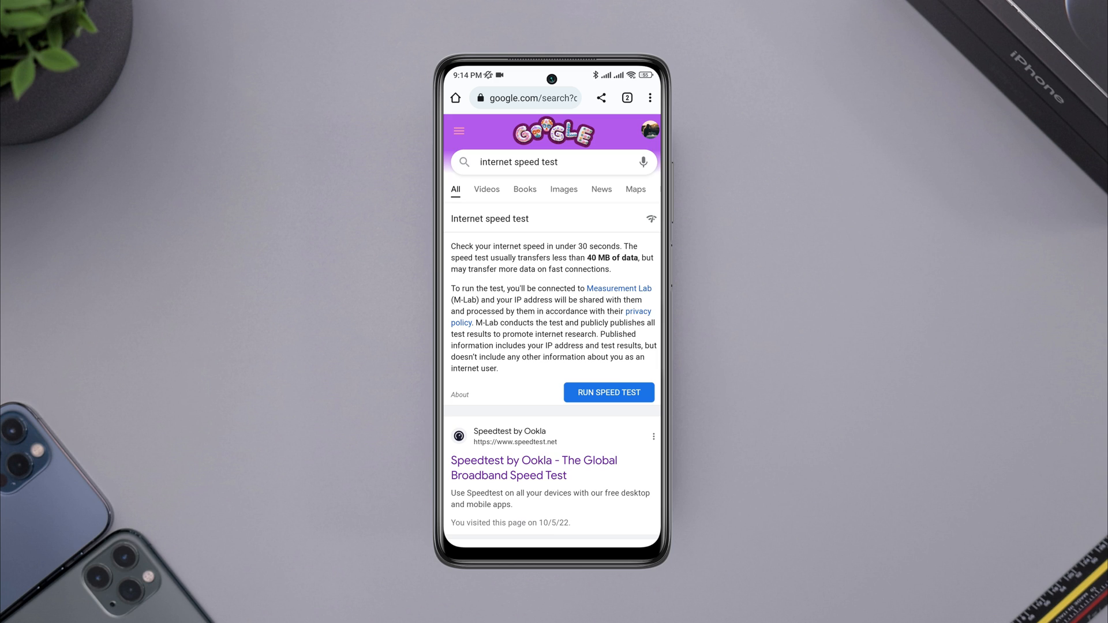
Run Google's internet speed test from the 'internet speed test' results
click(608, 393)
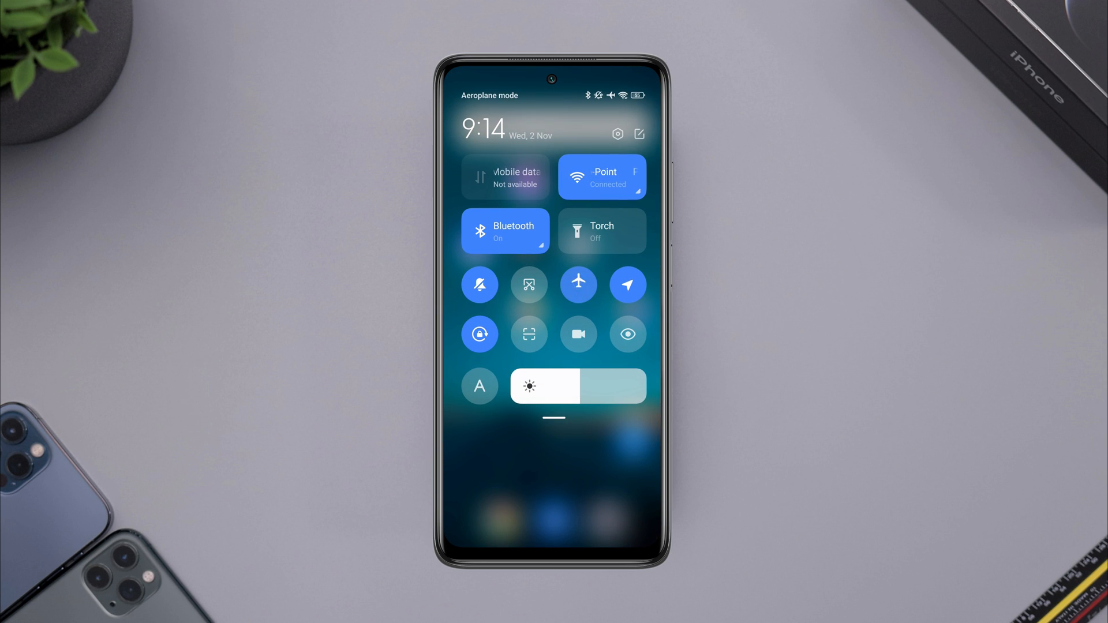
Turn aeroplane mode off, switch mobile data on, and close quick settings
click(578, 285)
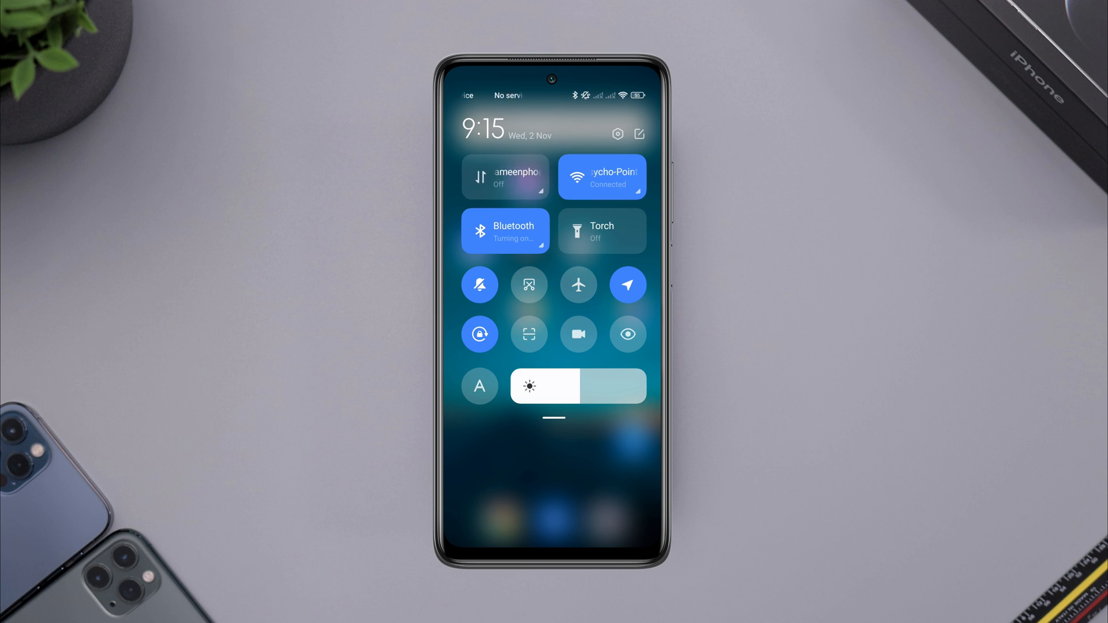
click(505, 176)
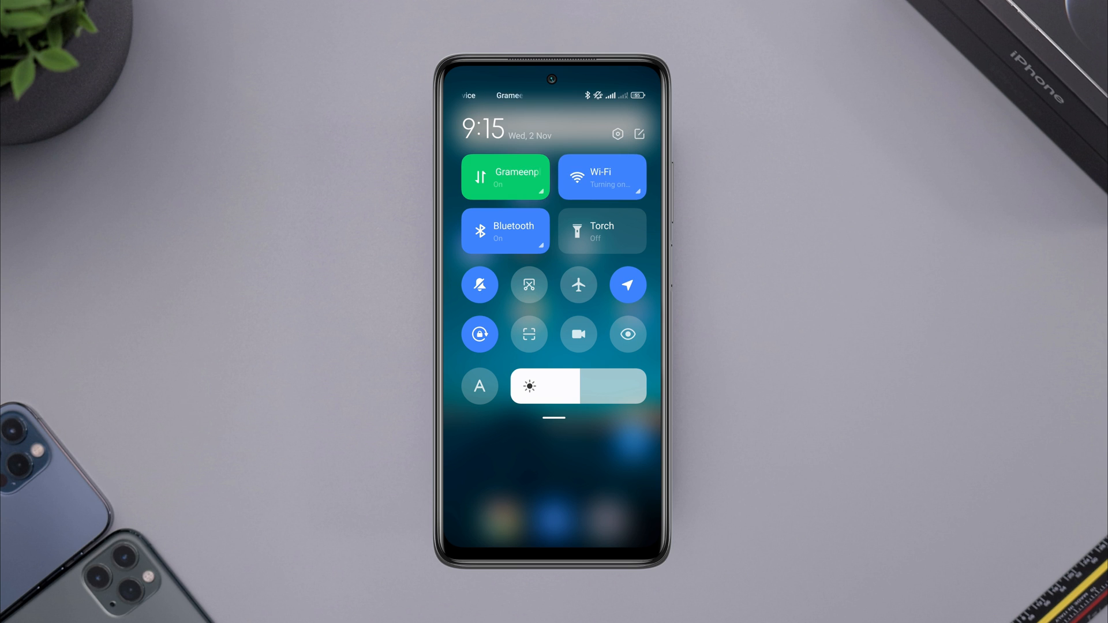
click(505, 176)
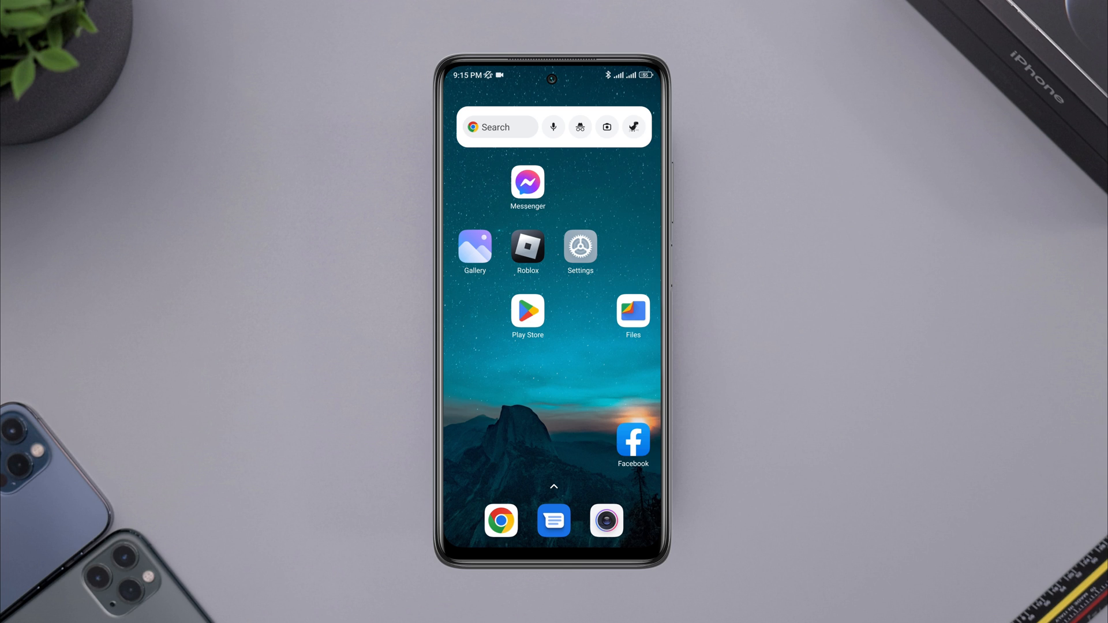
Reach Developer options via Additional settings and scroll to the graphics driver and overlay options
click(580, 246)
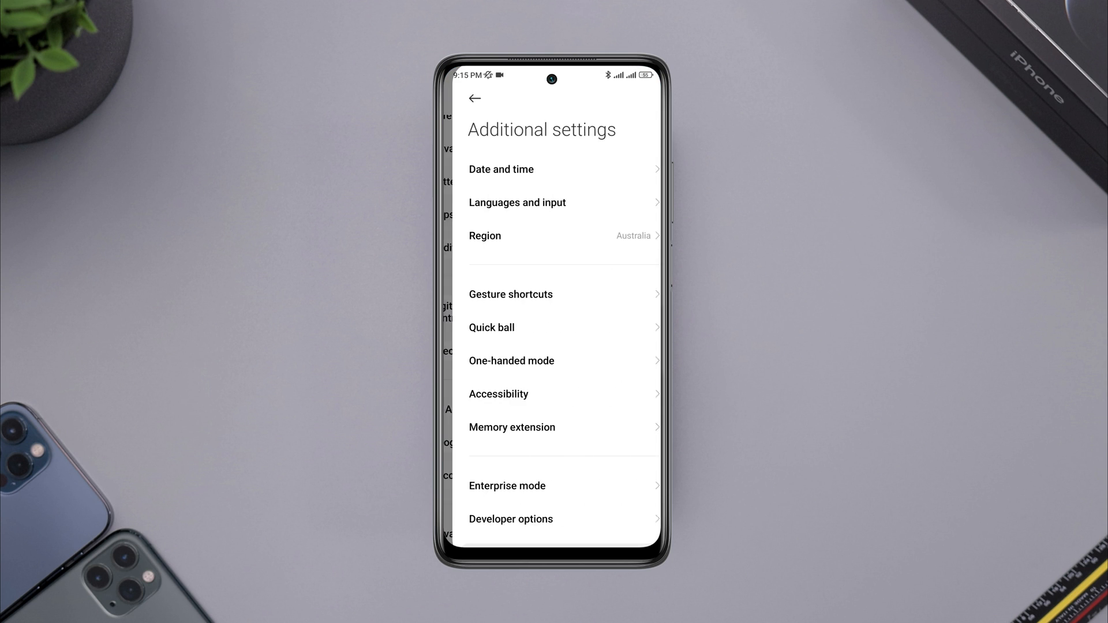
click(511, 519)
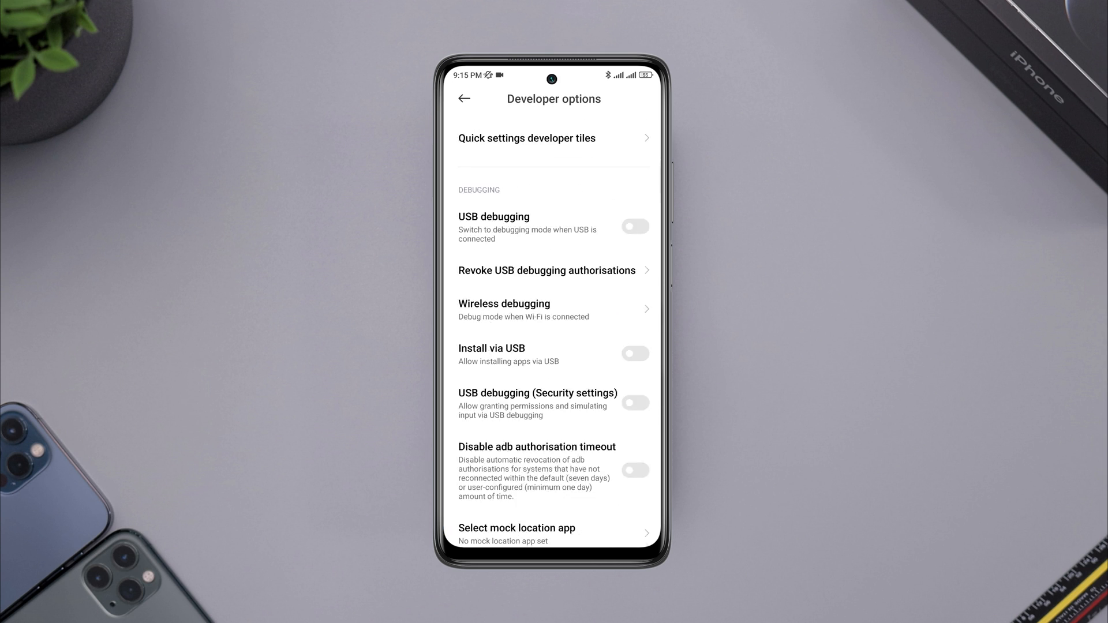
scroll(down, 3)
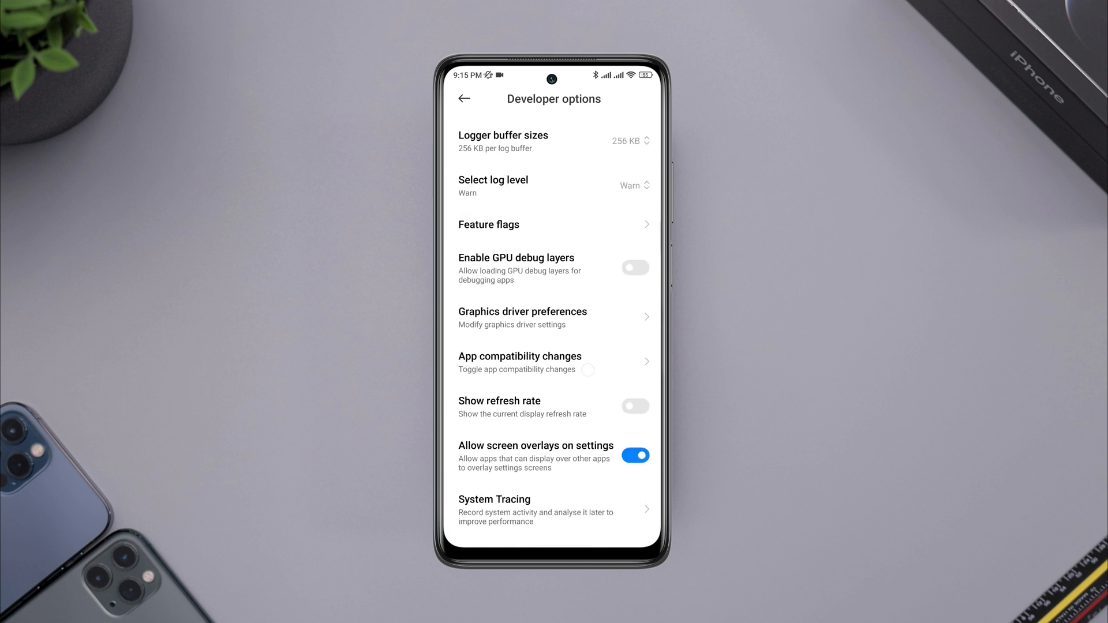
scroll(down, 3)
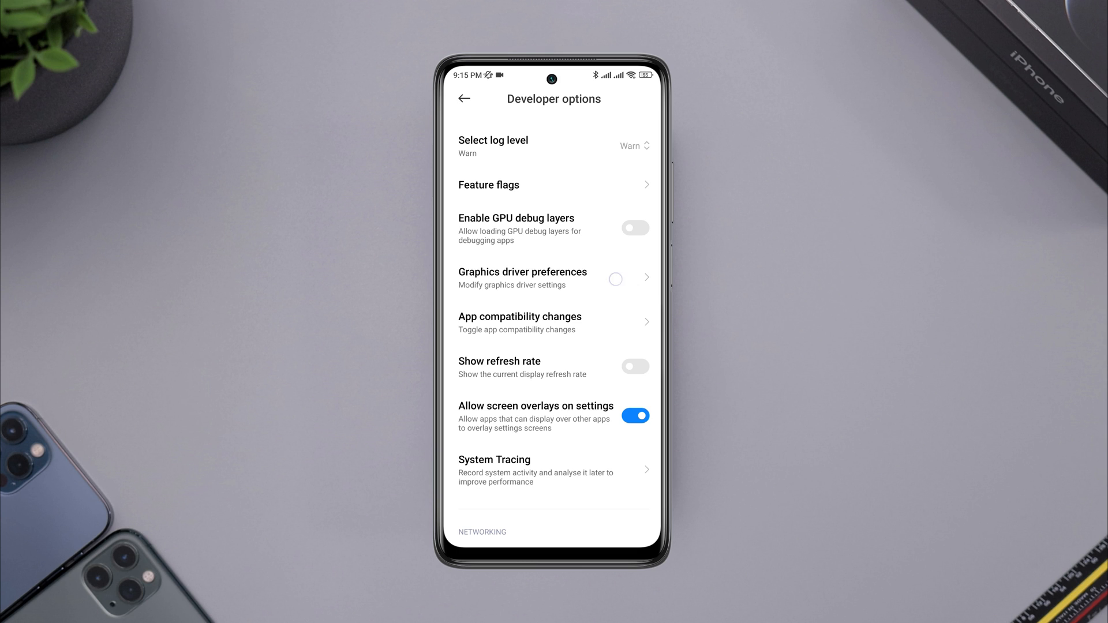
Confirm Roblox is set to System graphics driver, then return to Developer options
click(523, 277)
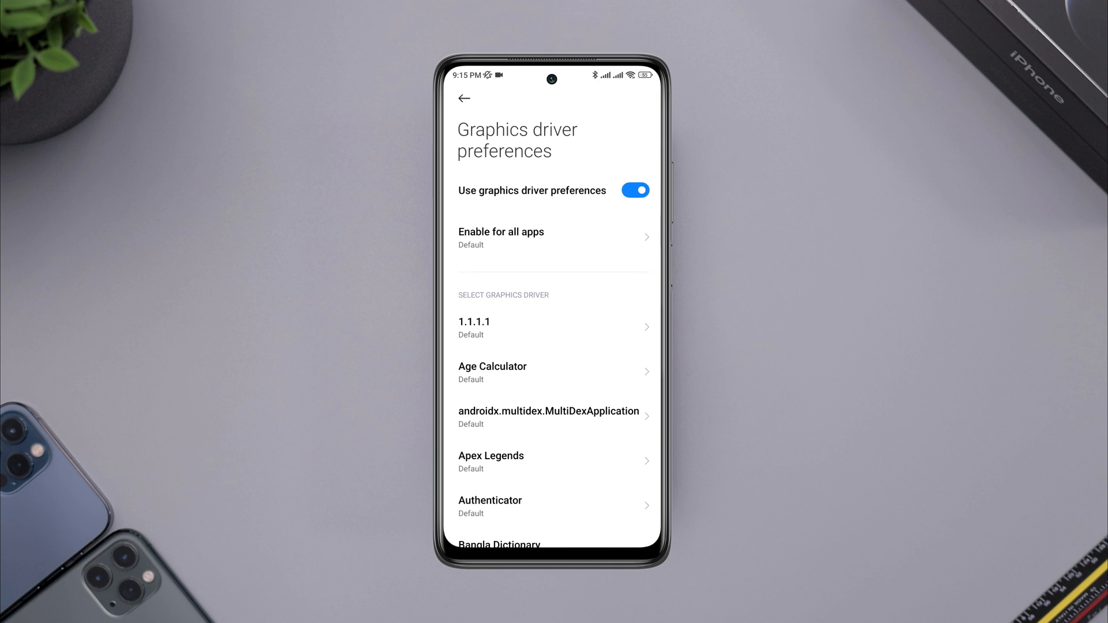
scroll(down, 3)
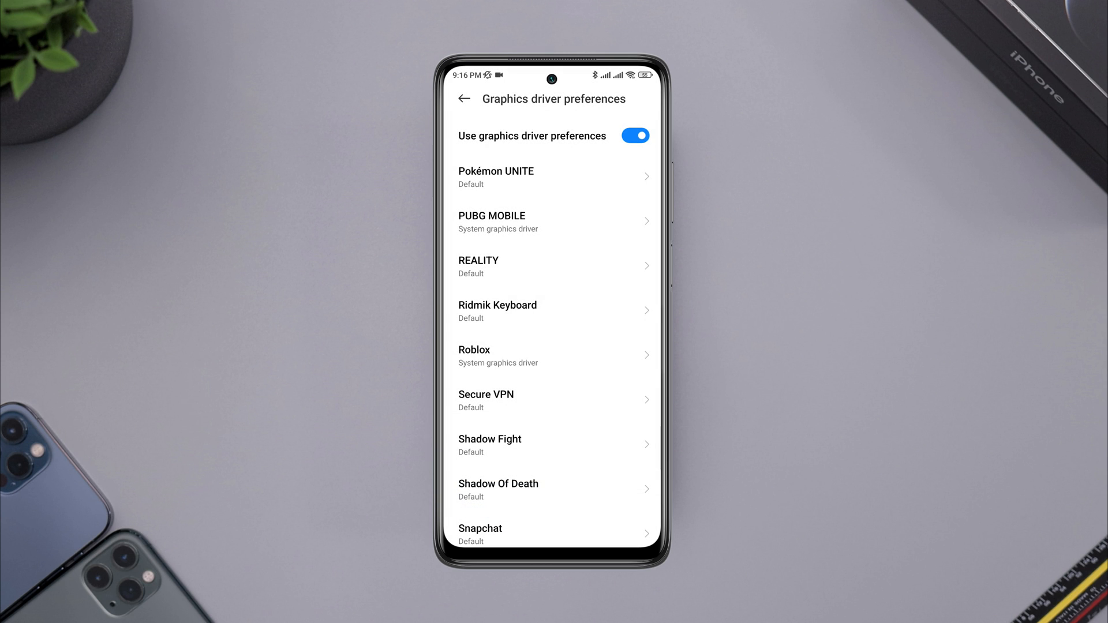
click(464, 98)
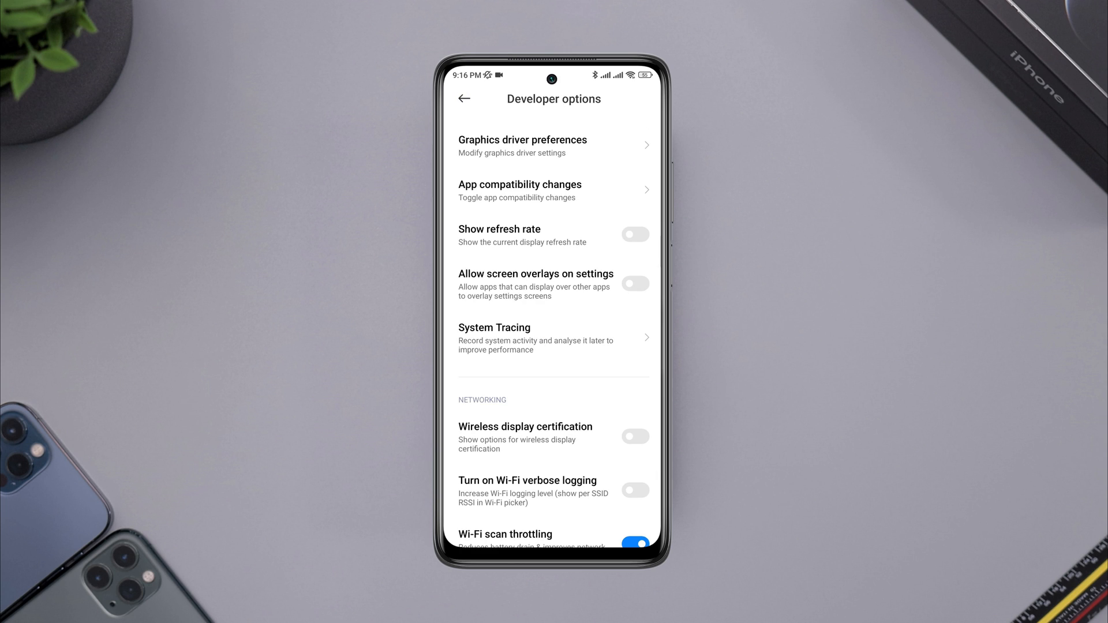
Enable Allow screen overlays on settings and go to the home screen
click(635, 283)
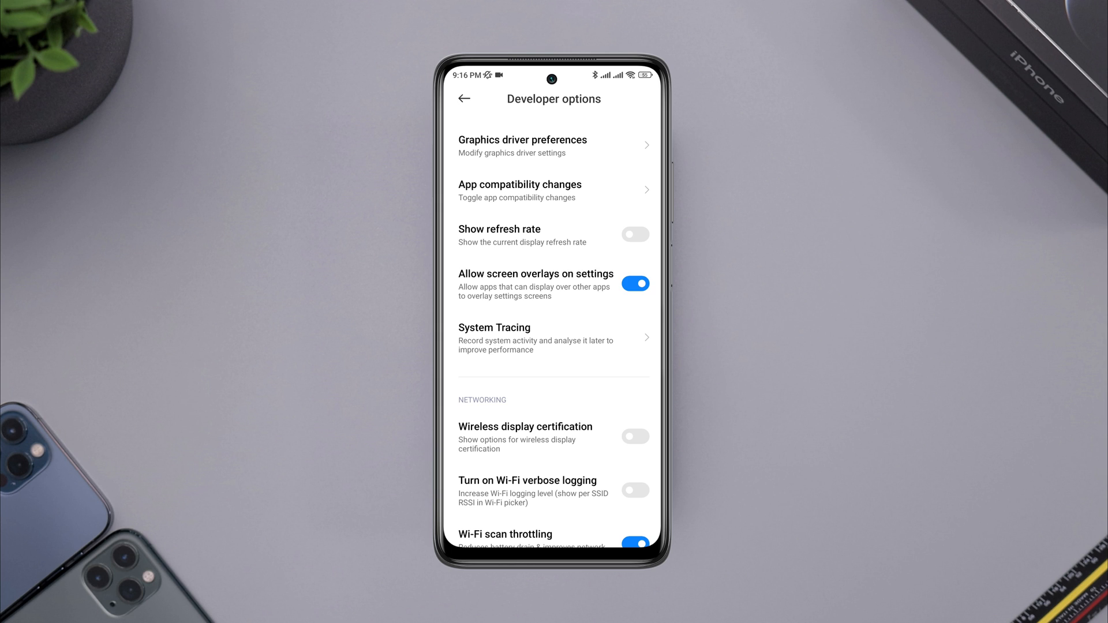
key(home)
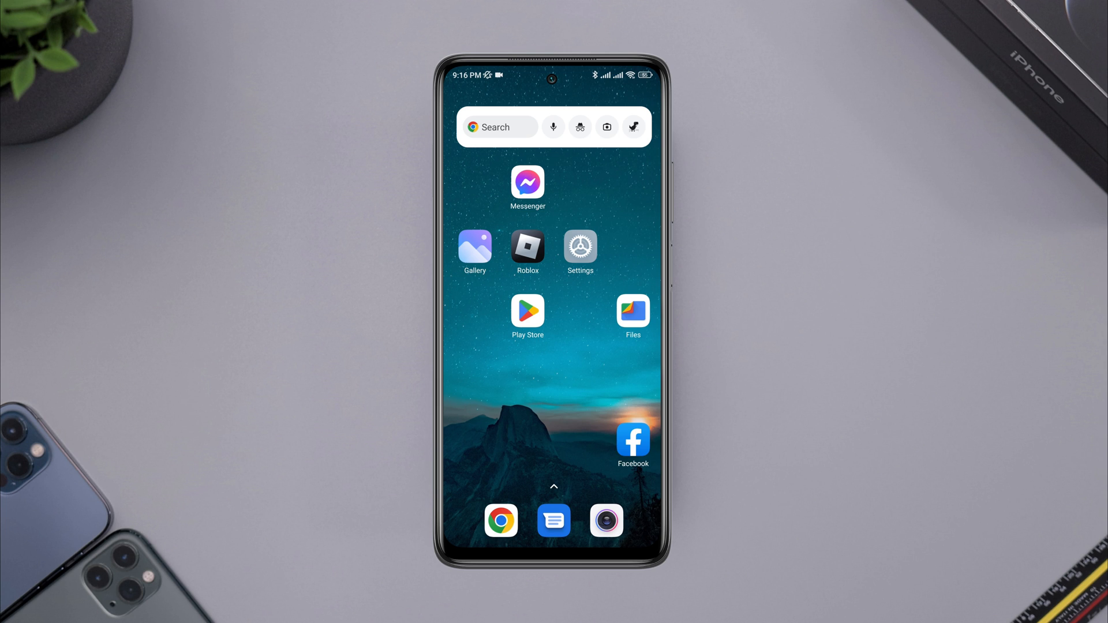
Open Settings and go to Apps > Manage apps > Roblox
click(579, 248)
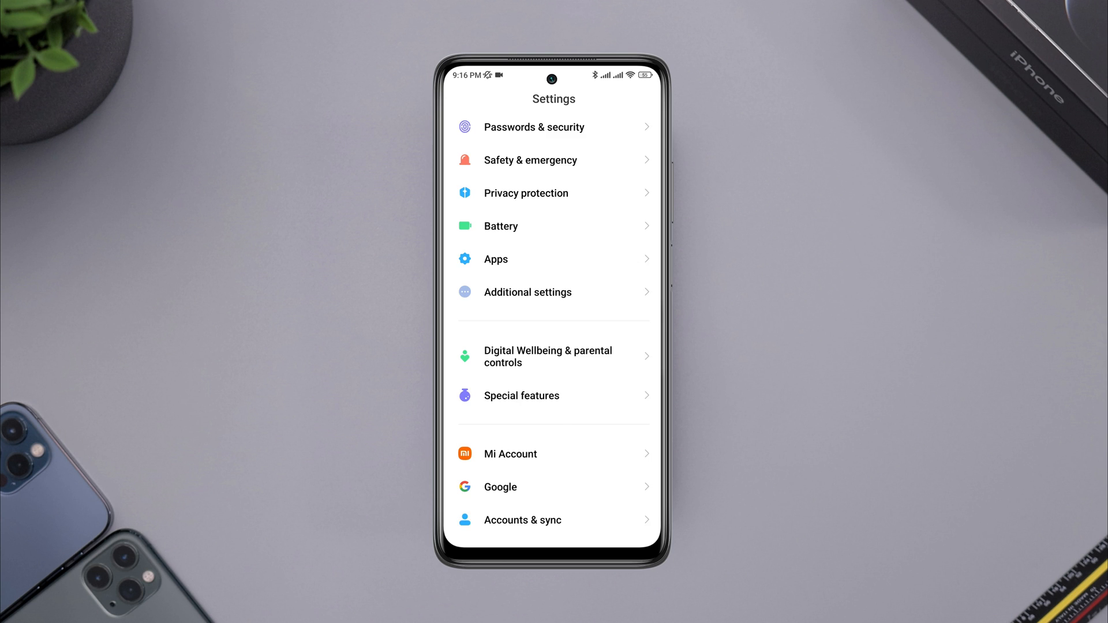
scroll(down, 3)
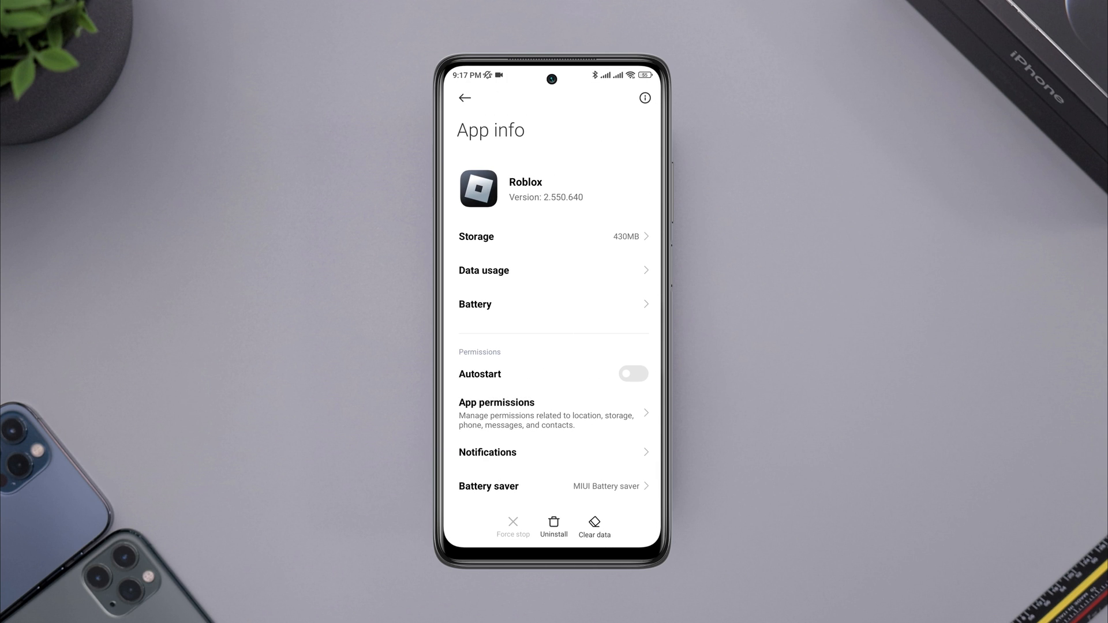
Enable Roblox autostart, set battery saver to No restrictions, and clear its data
click(633, 374)
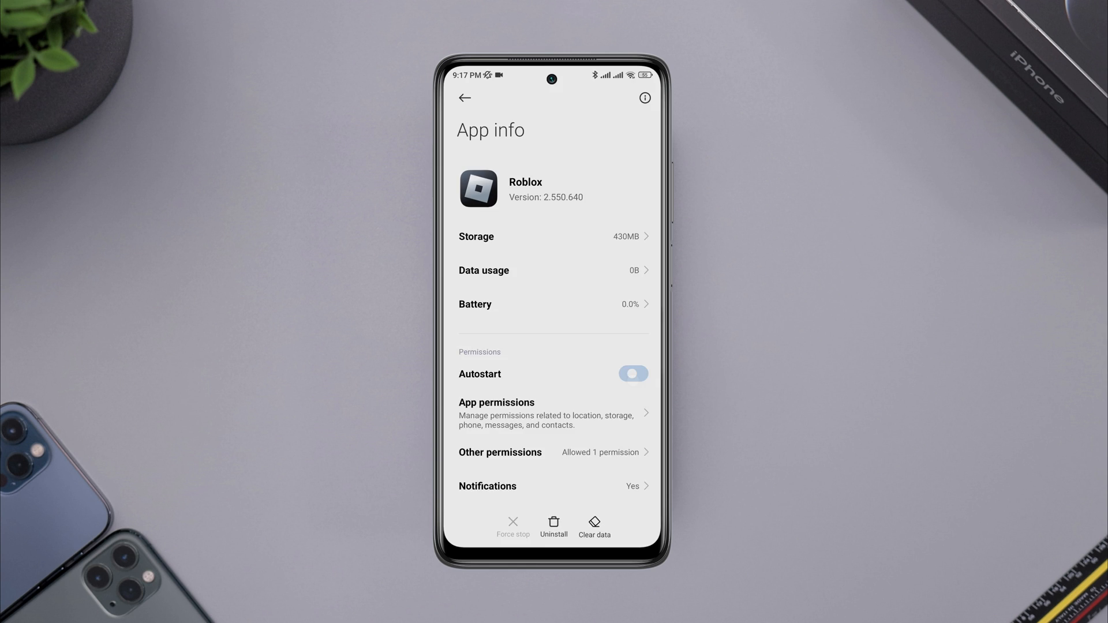
click(634, 373)
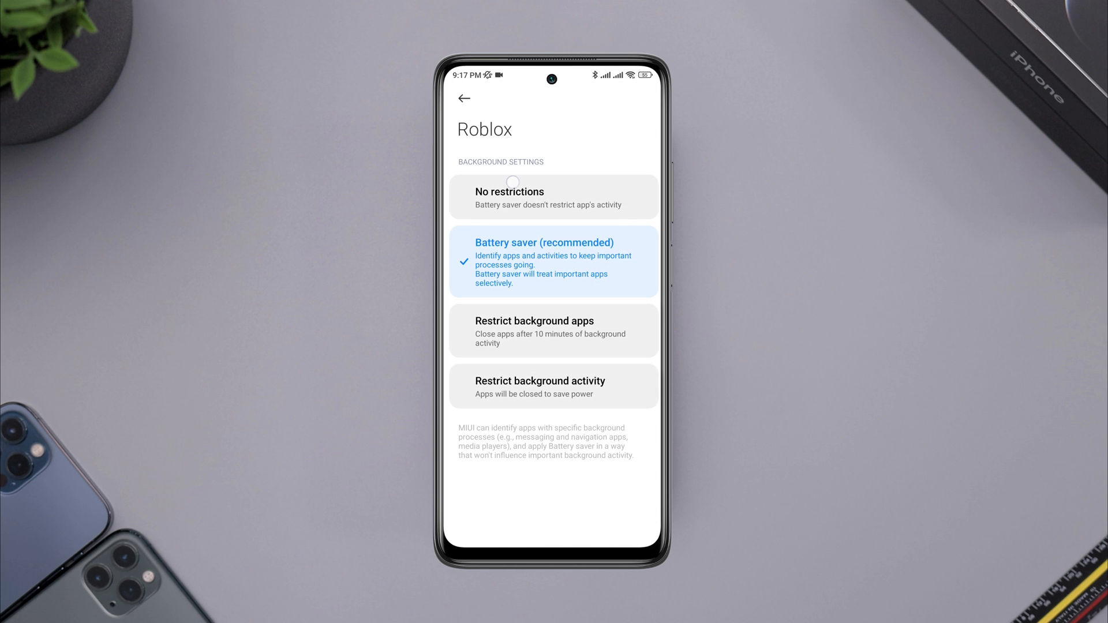
click(463, 98)
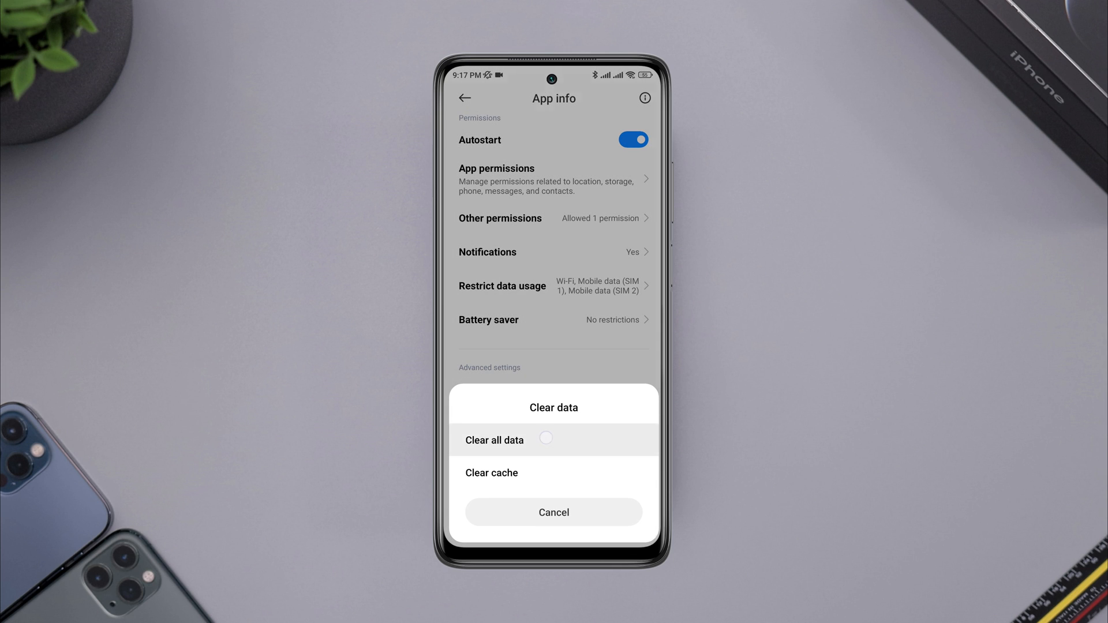
click(554, 512)
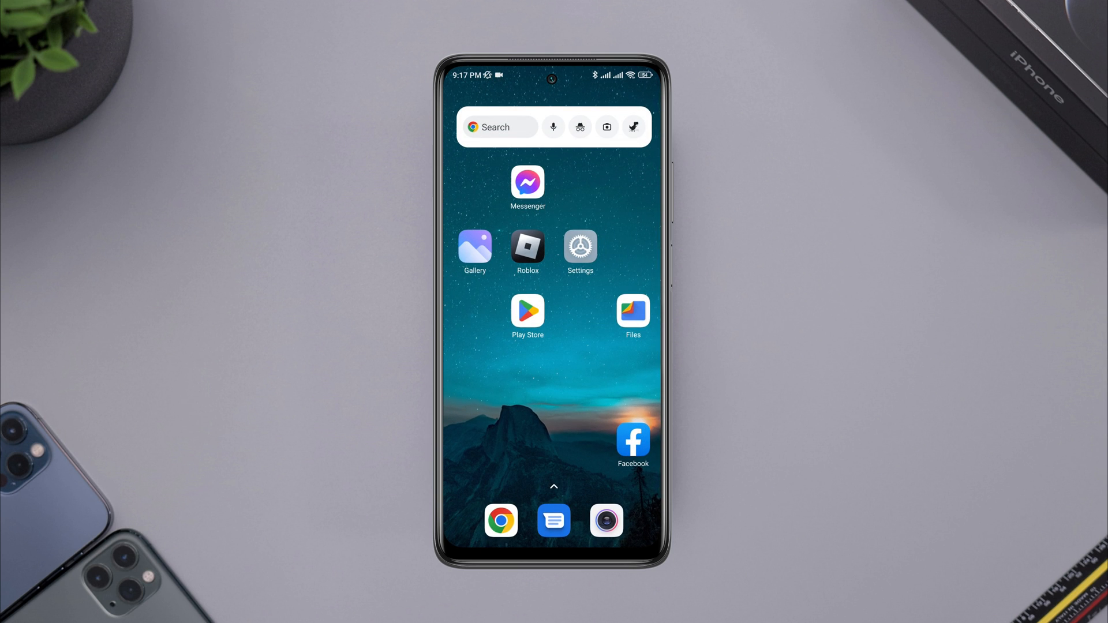
Search the Play Store for 'roblox' and launch Roblox from its listing
text(rob)
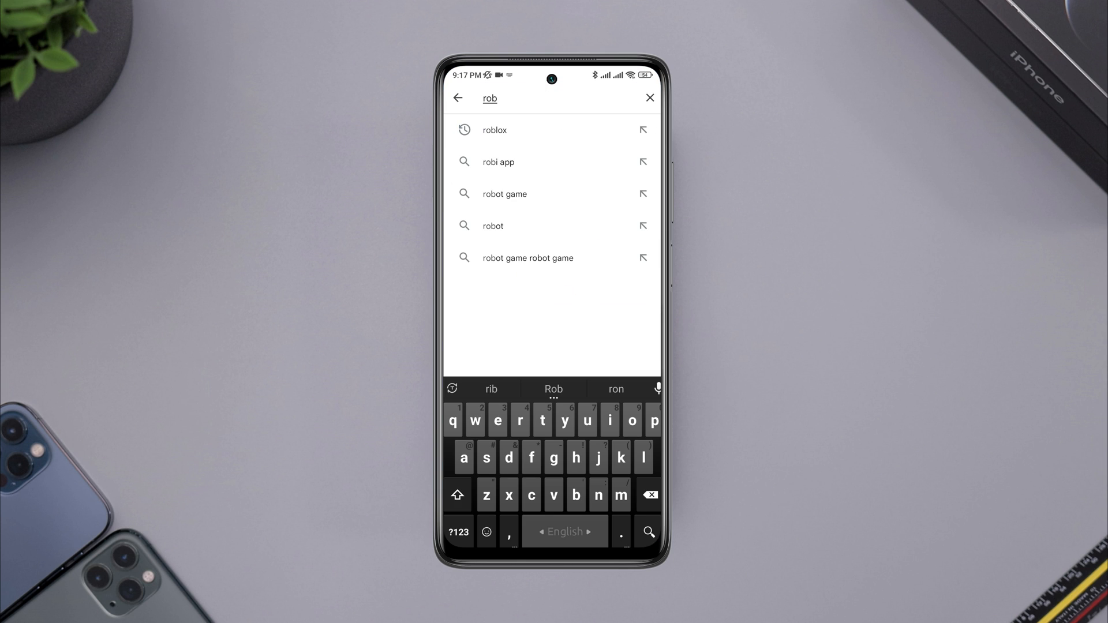
click(495, 129)
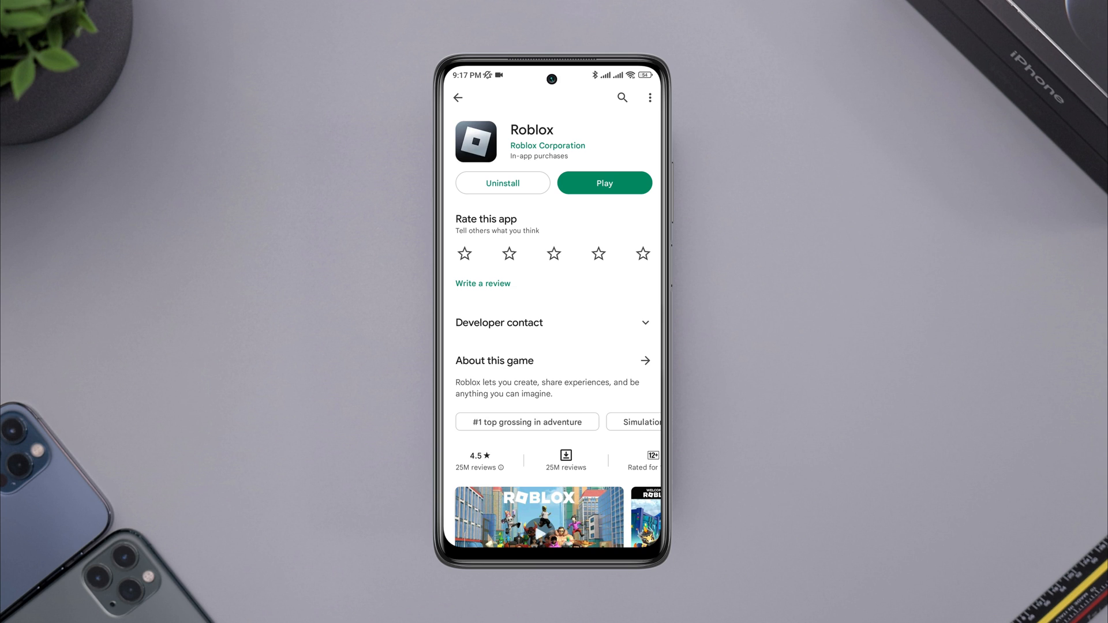
click(604, 183)
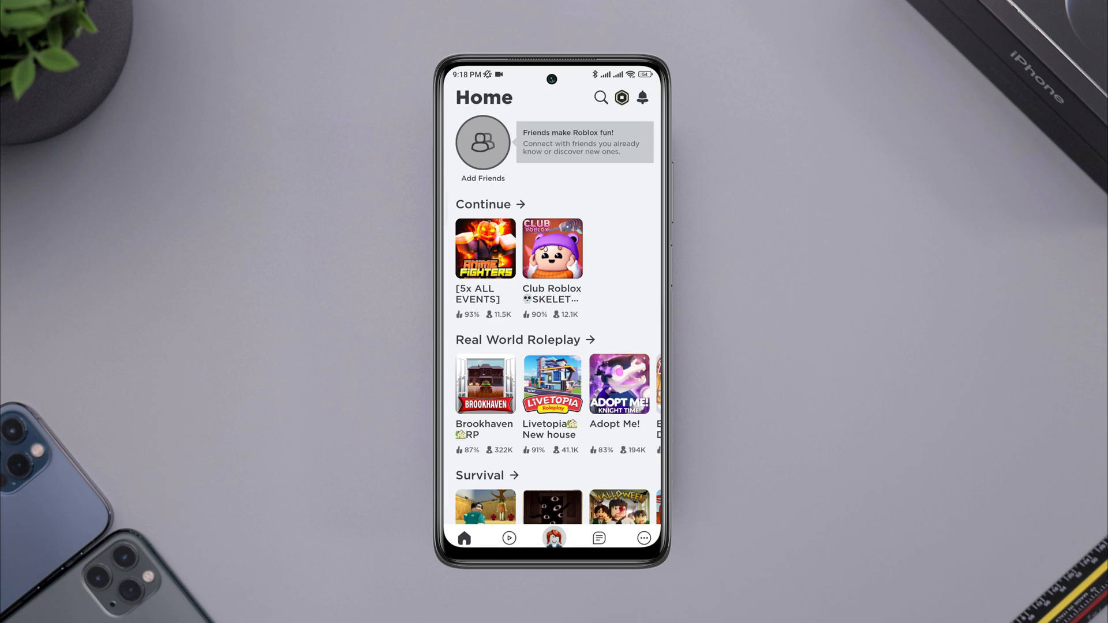
Open Anime Fighters Simulator from Continue and press Play to join
click(485, 248)
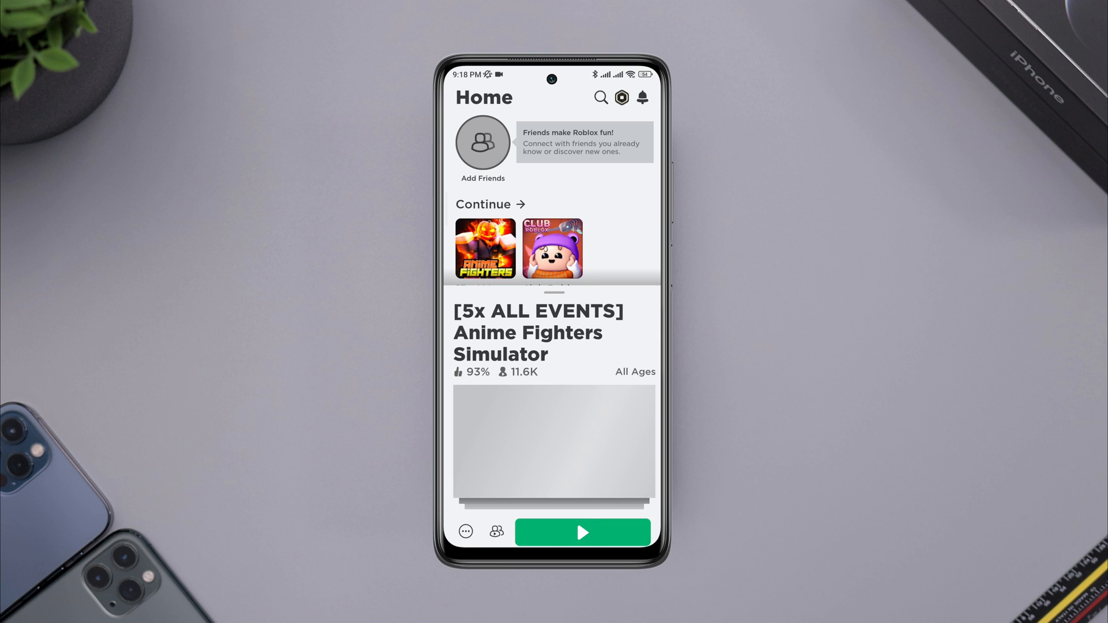
click(582, 532)
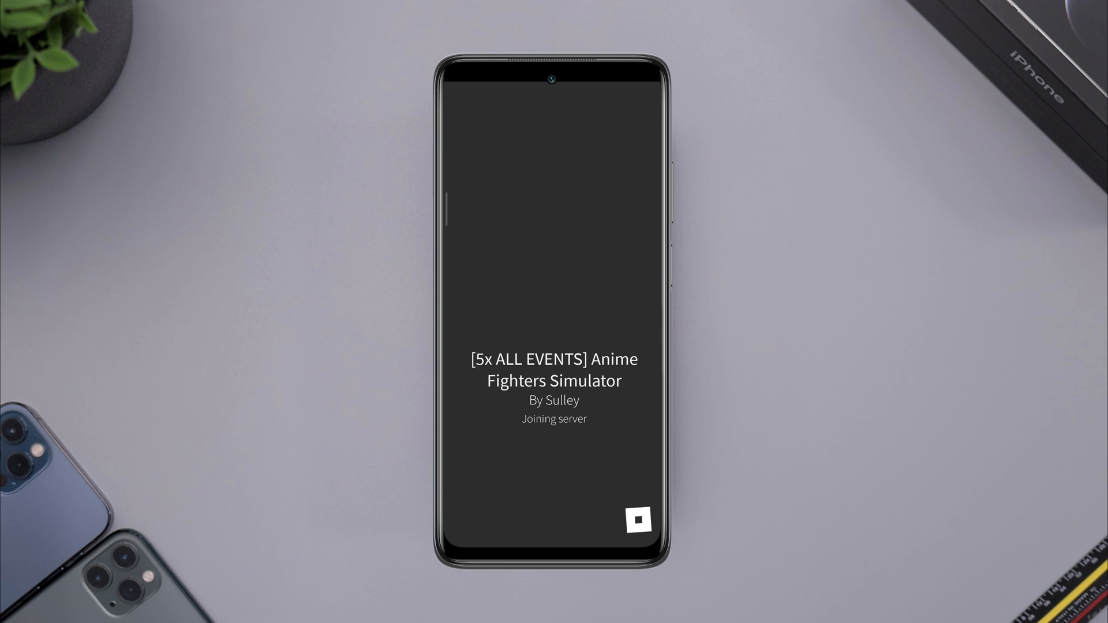